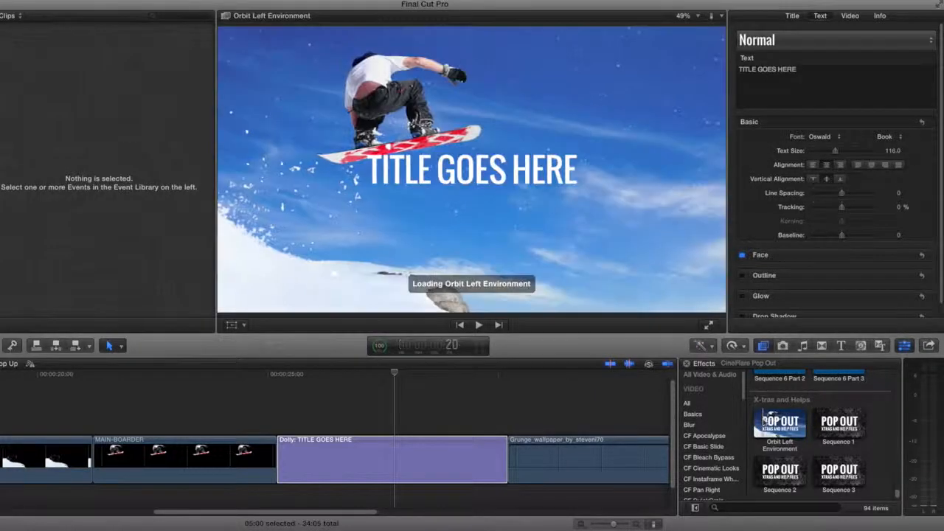
# Leave the Orbit Left Environment preview and show the Dolly title clip in the timeline
pyautogui.click(478, 325)
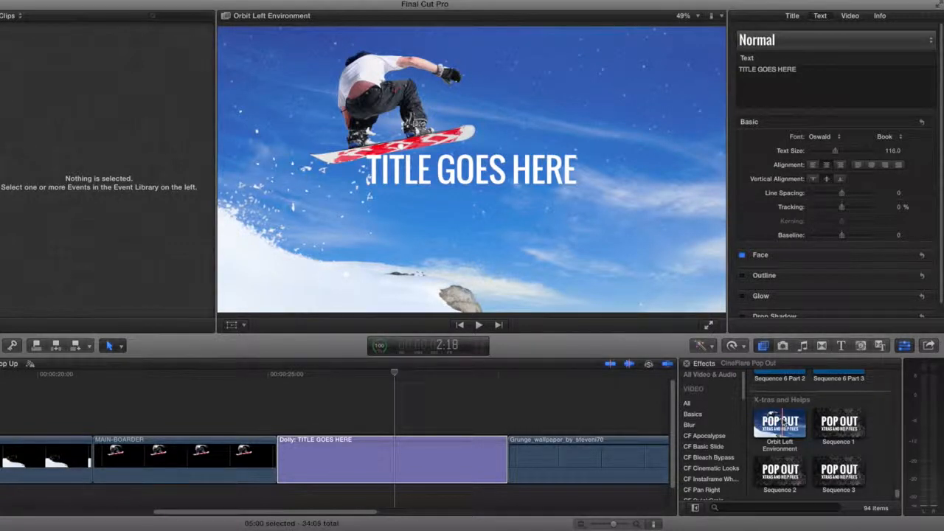
pyautogui.click(456, 372)
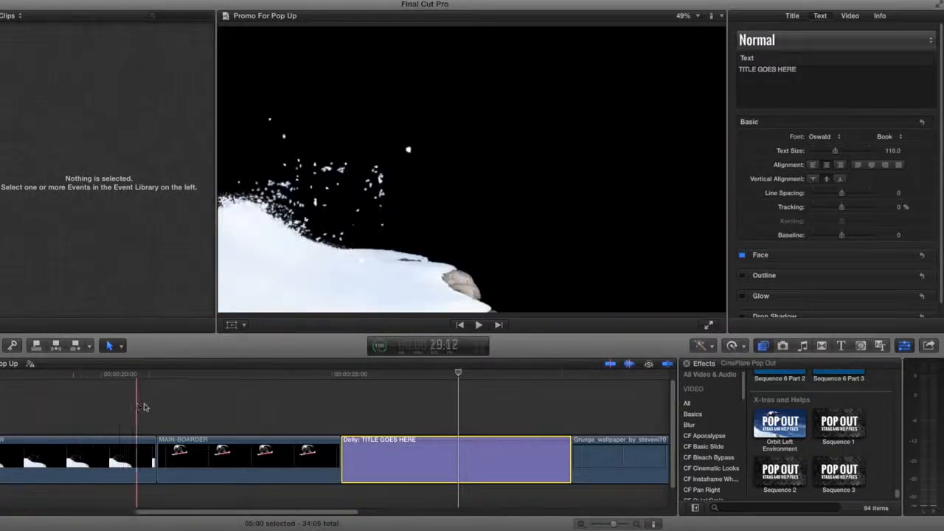
# Select the Dolly title and assign the snowboarder clips to its ForeGround, BackGround and Infinity wells
pyautogui.click(251, 410)
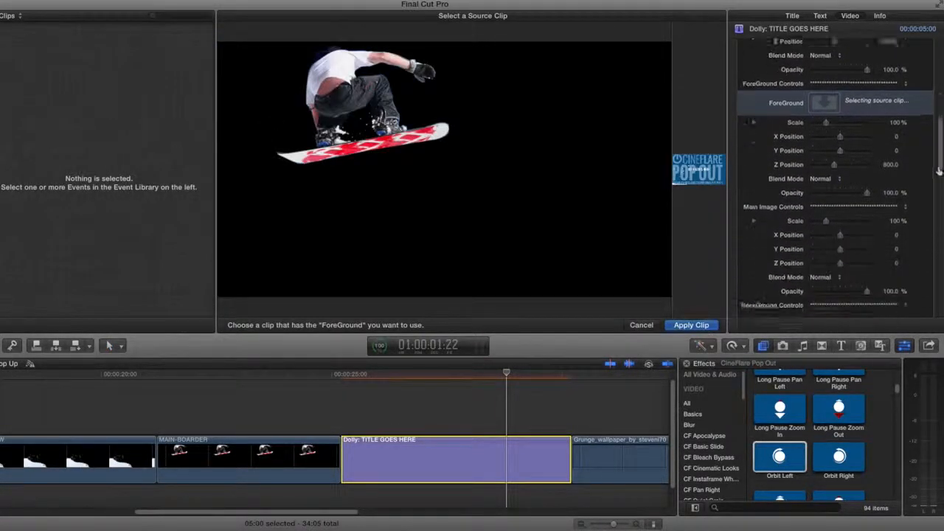
pyautogui.scroll(-3)
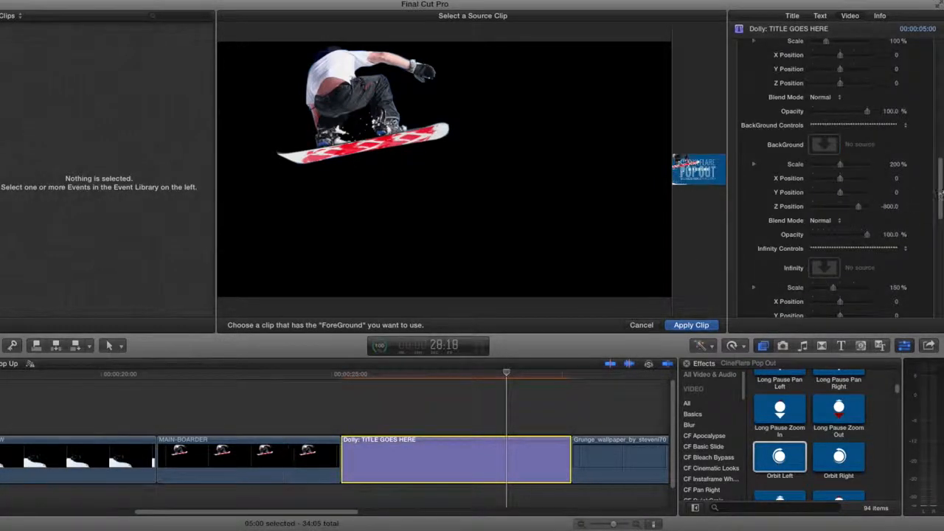
pyautogui.click(691, 325)
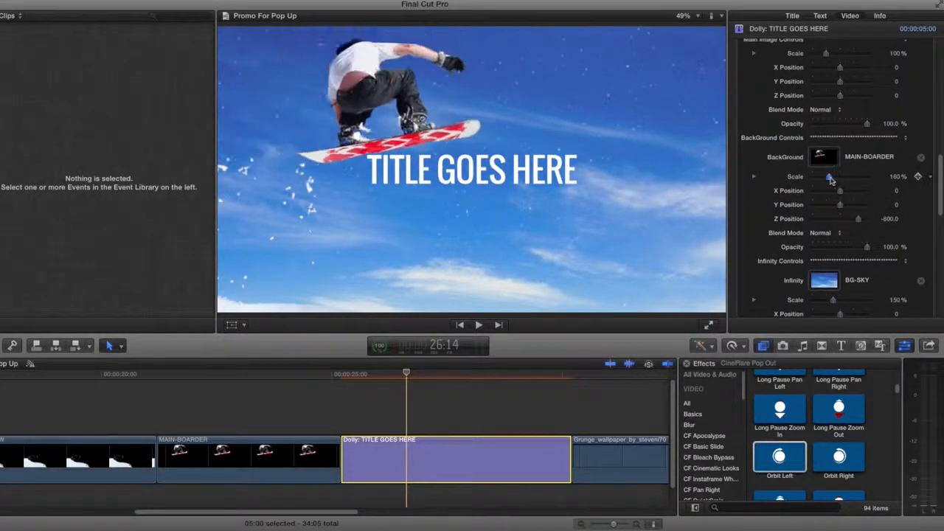
# Shift the Main Image toward the lower right, reduce ForeGround Scale slightly, and preview the animation
pyautogui.scroll(3)
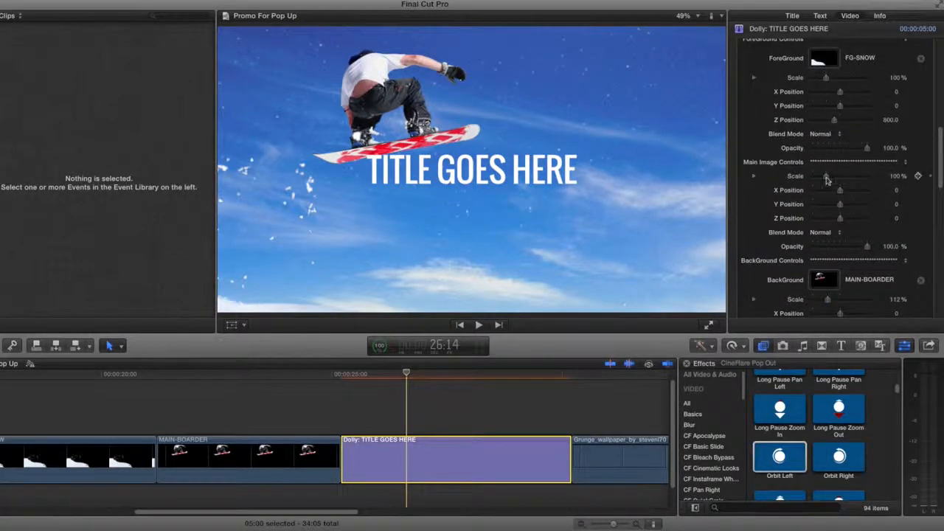
pyautogui.moveTo(828, 190); pyautogui.dragTo(847, 190)
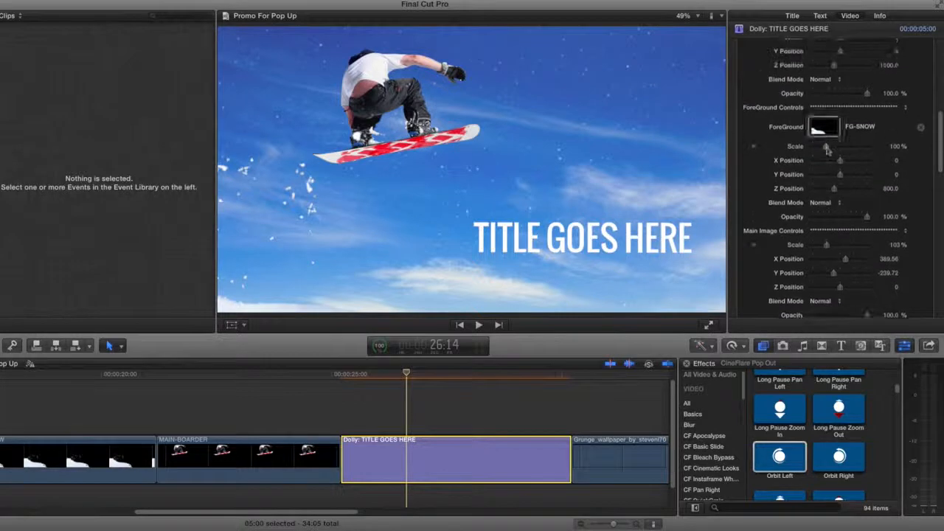
pyautogui.moveTo(827, 146); pyautogui.dragTo(821, 146)
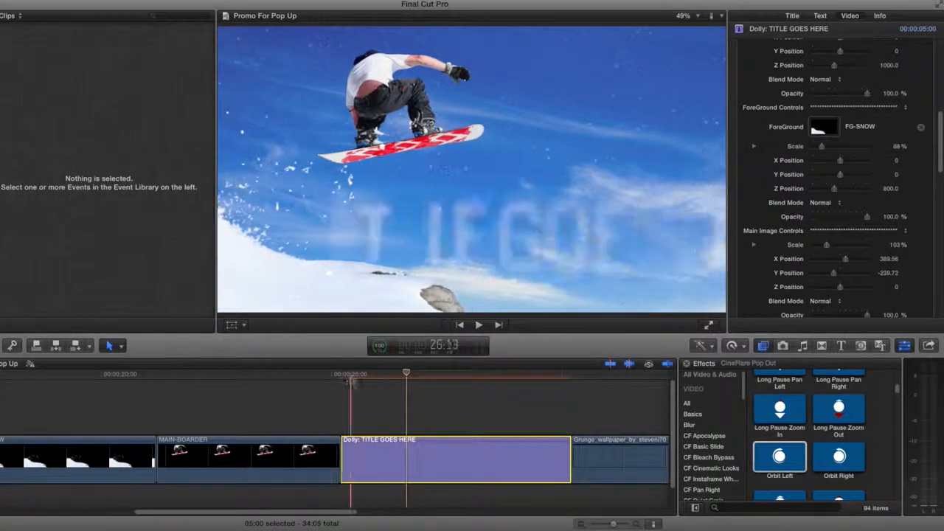
pyautogui.click(479, 325)
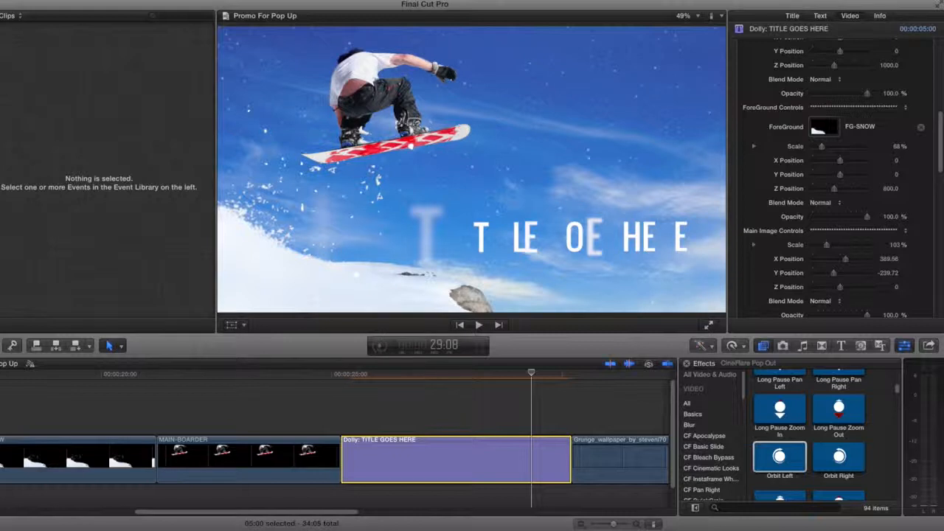
# Set the Infinity layer's Z Position to about -7674 and Scale to 321%, then preview from the start
pyautogui.scroll(-3)
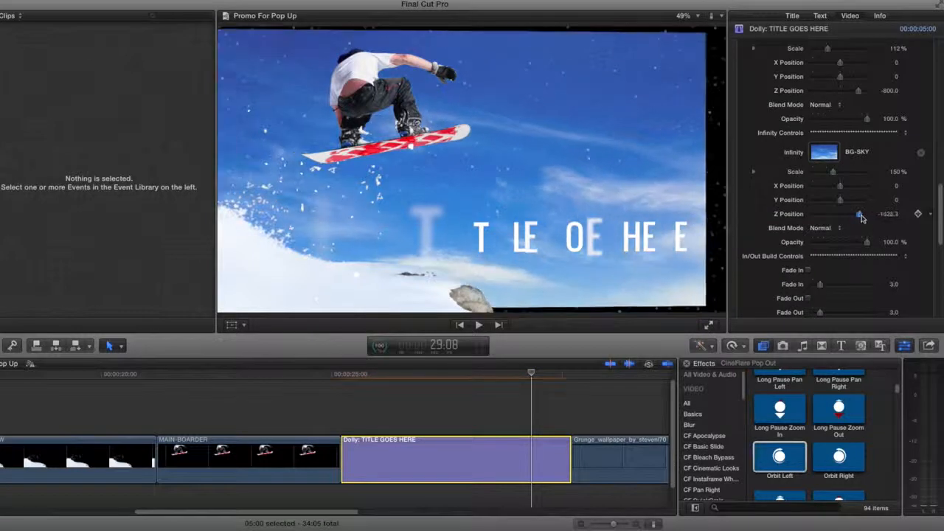
pyautogui.moveTo(858, 214); pyautogui.dragTo(826, 214)
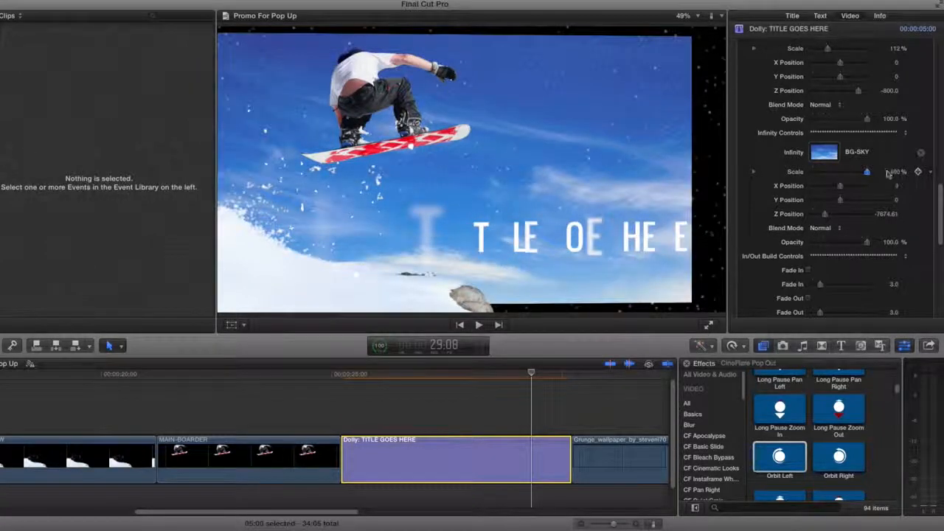
pyautogui.click(342, 375)
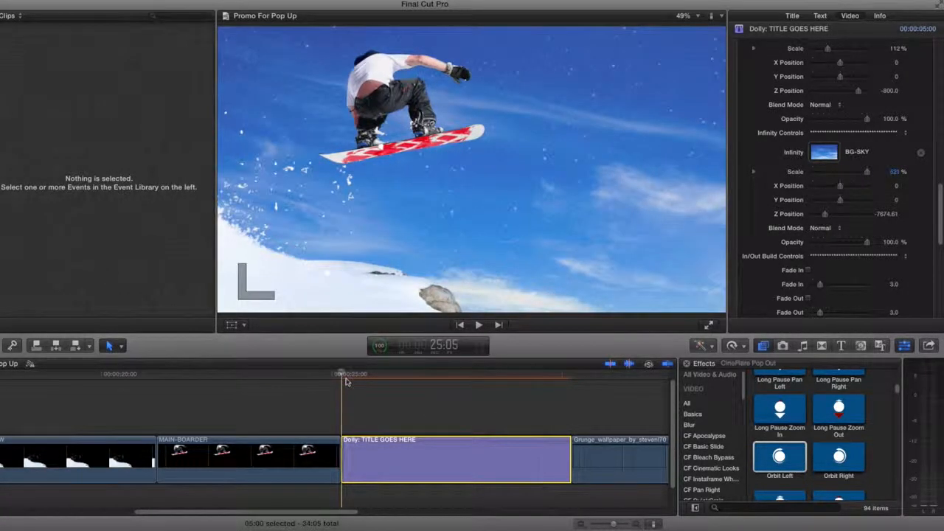
pyautogui.click(561, 374)
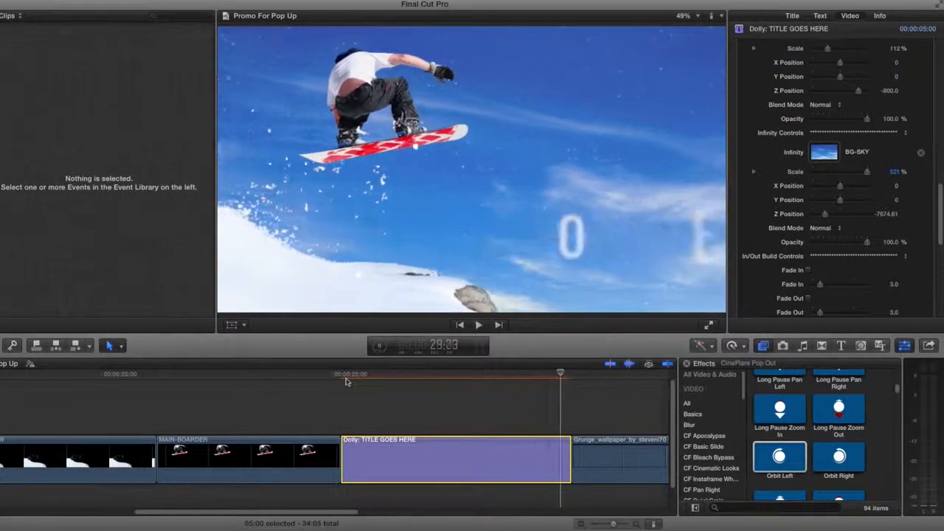